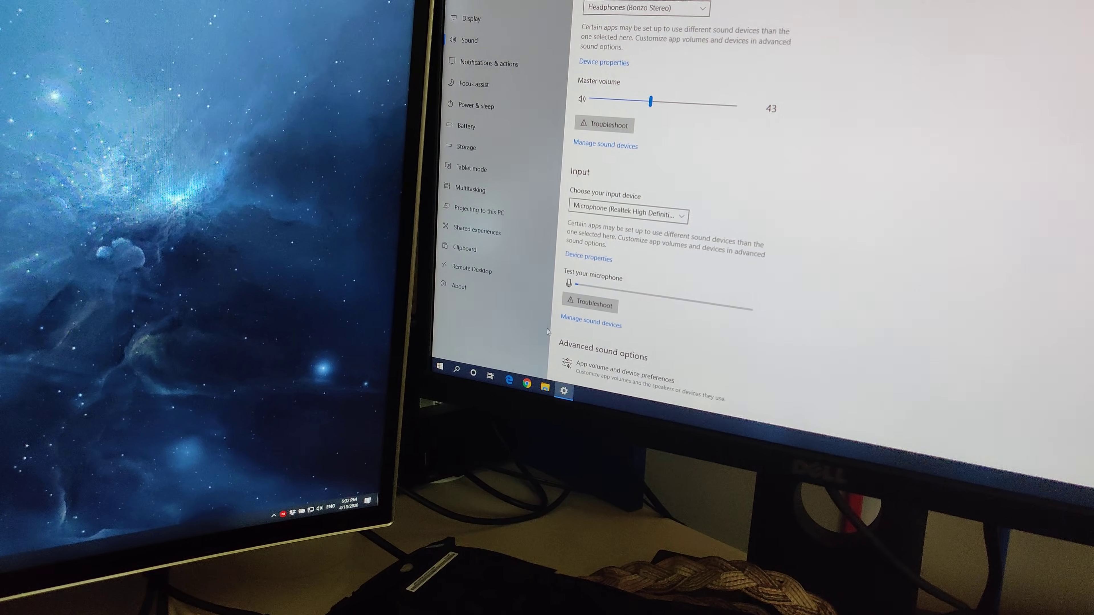
# - Raise the master output volume from 43 to 92 with the headphones as output
pyautogui.moveTo(649, 101); pyautogui.dragTo(705, 133)
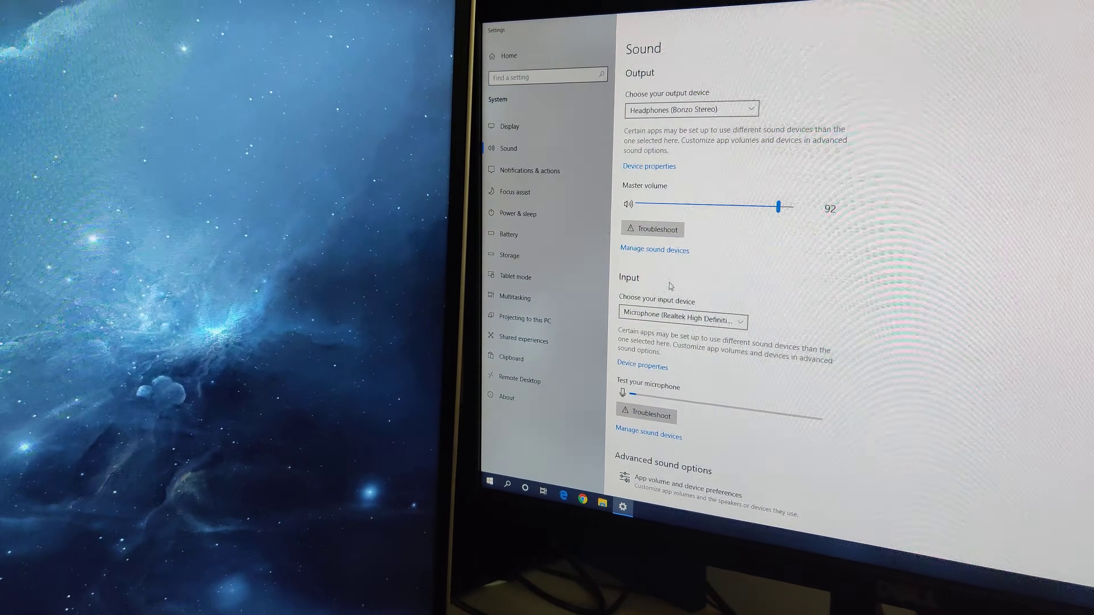
# - Select Headset (Bonzo Hands-Free AG Audio) as input and show its microphone properties and test page
pyautogui.click(680, 320)
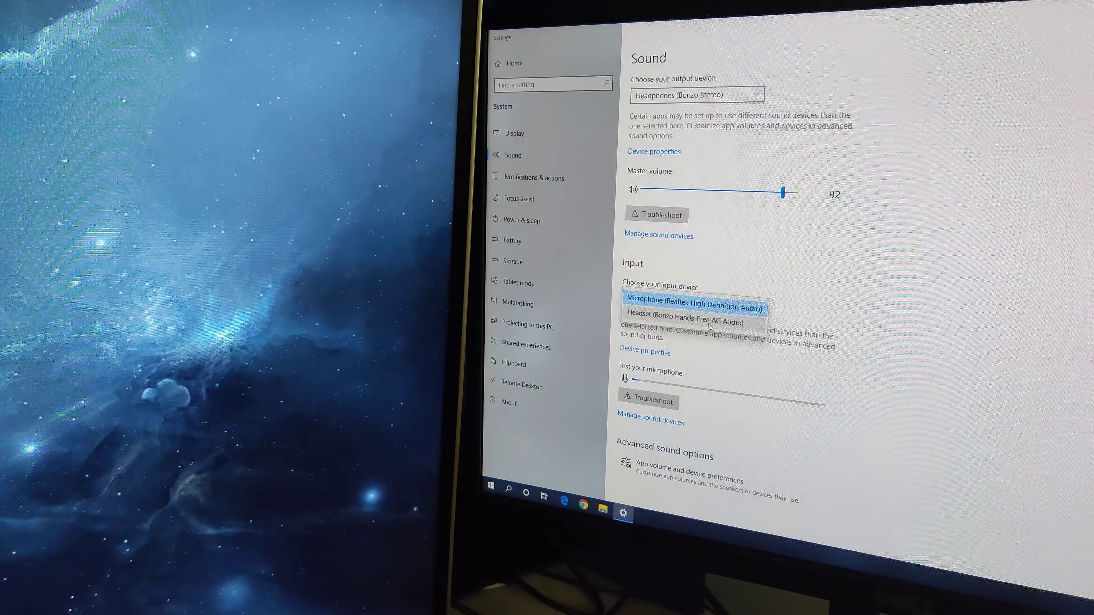
pyautogui.click(689, 313)
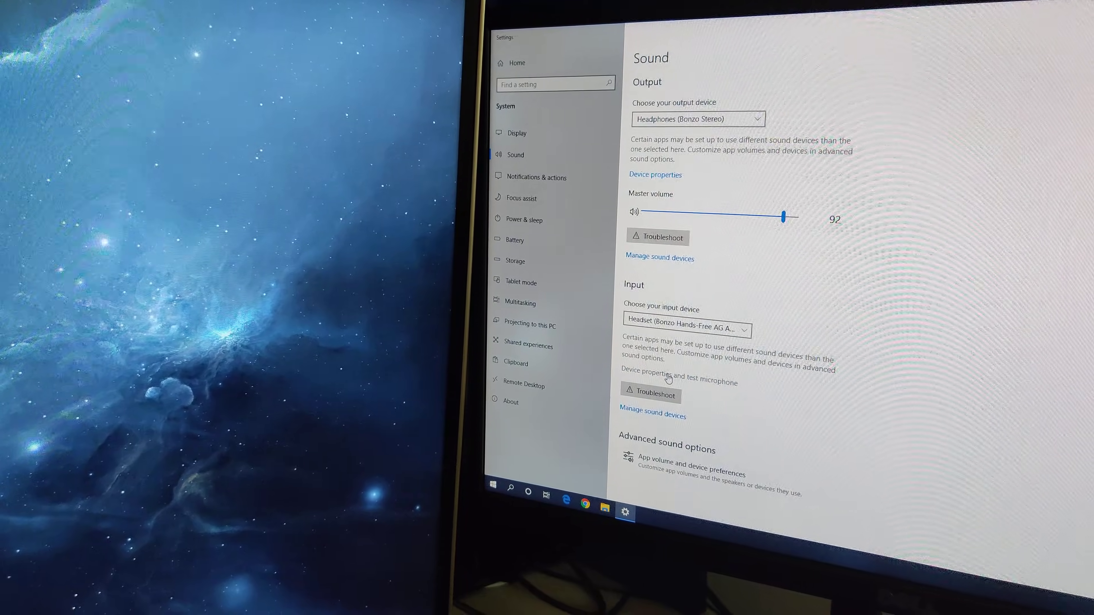
pyautogui.click(649, 381)
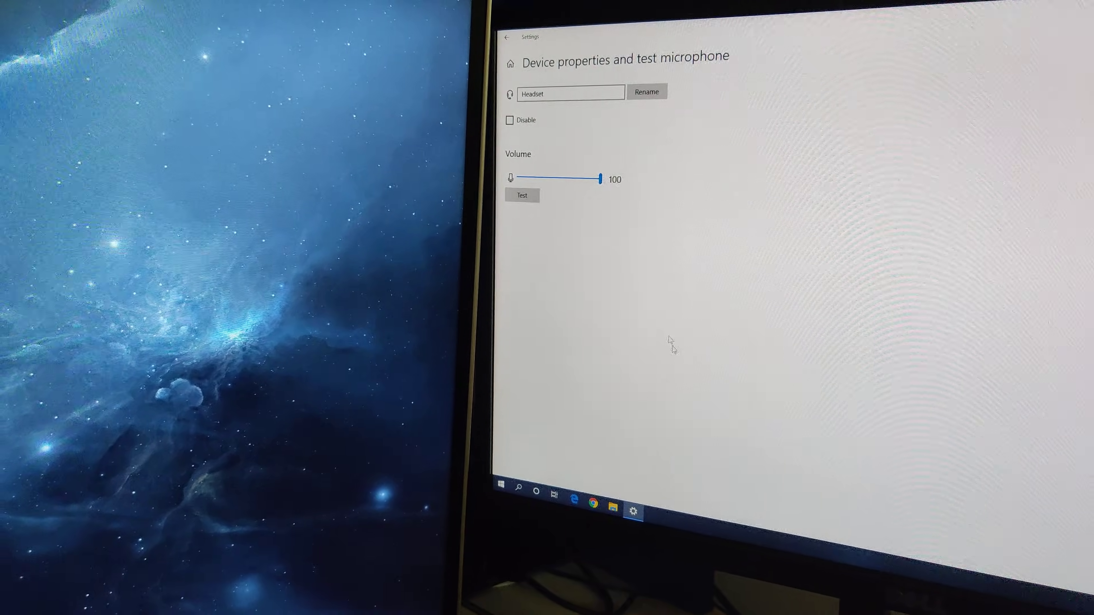